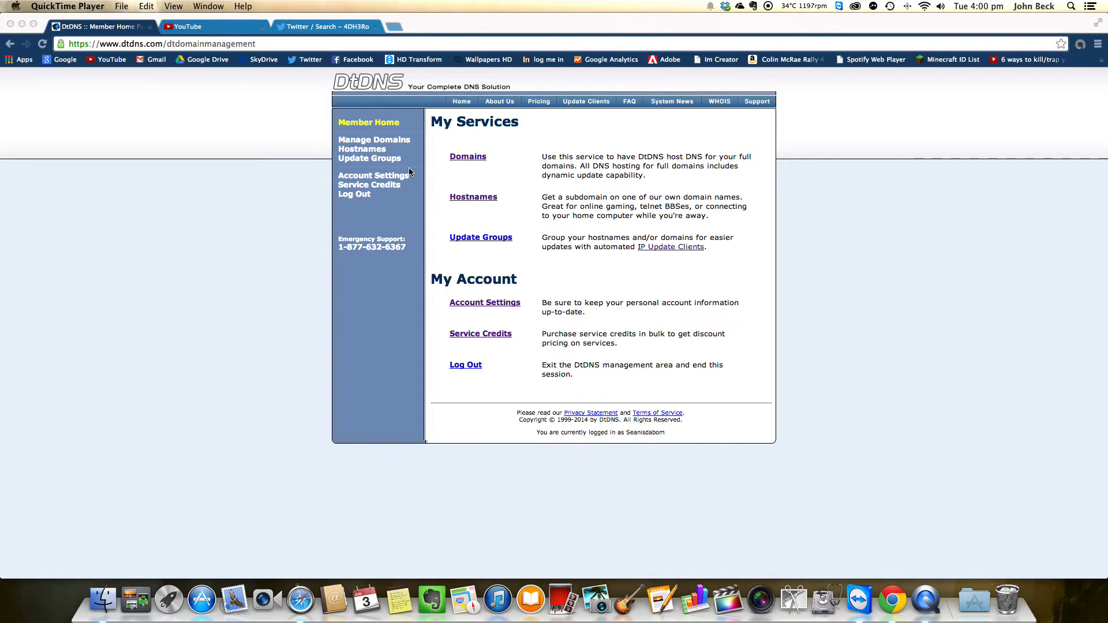
click(325, 26)
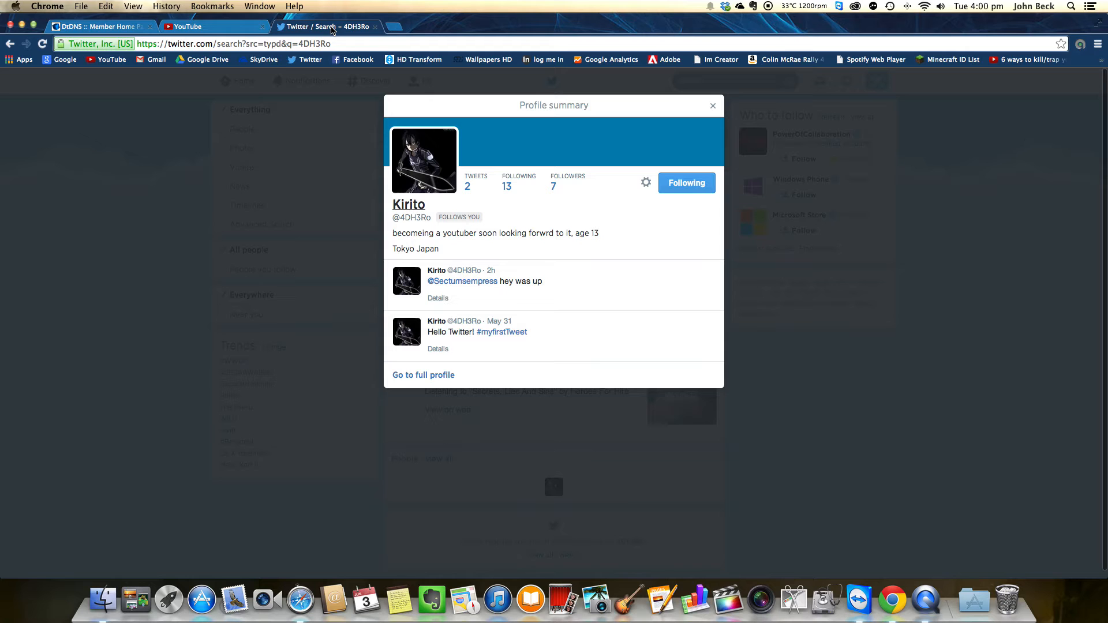
mouse_move(458, 171)
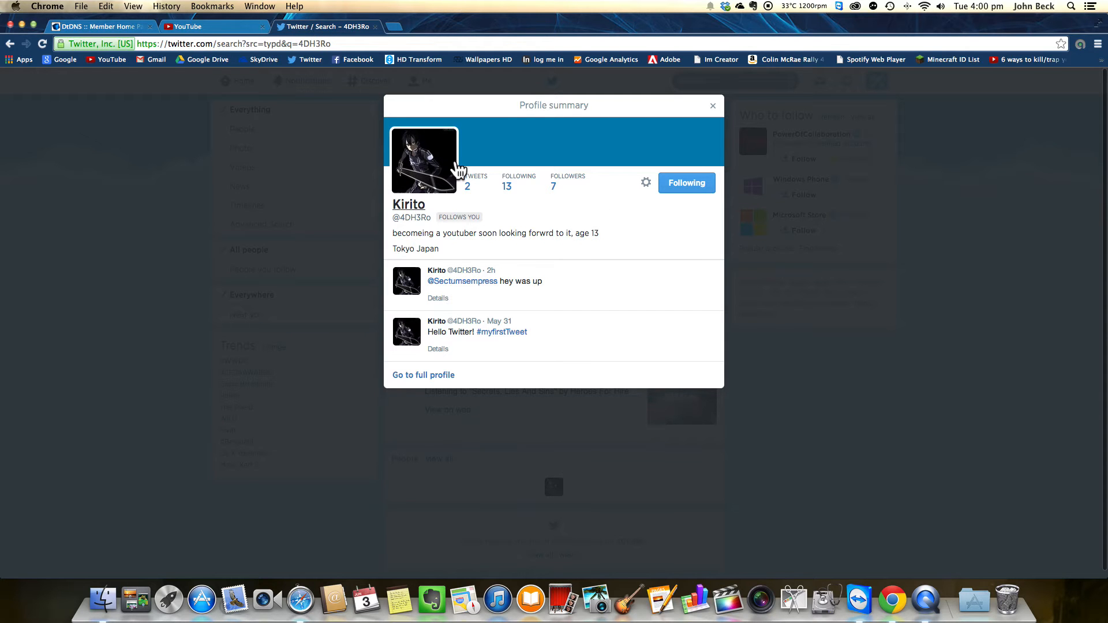
mouse_move(214, 26)
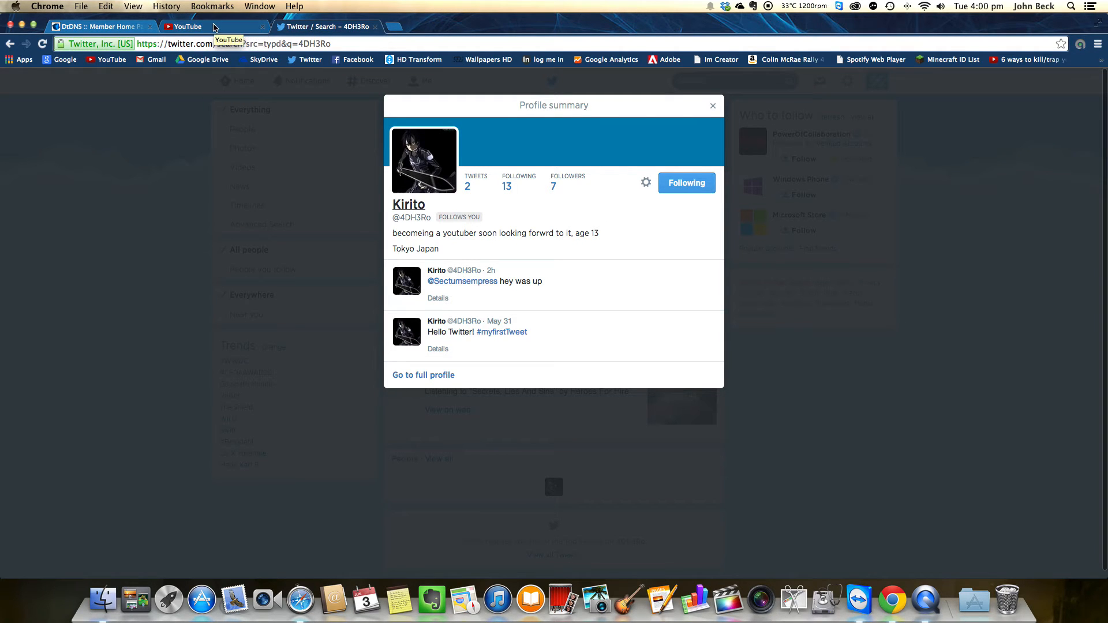
- Return to the DtDNS Member Home tab with its services and account options
click(99, 27)
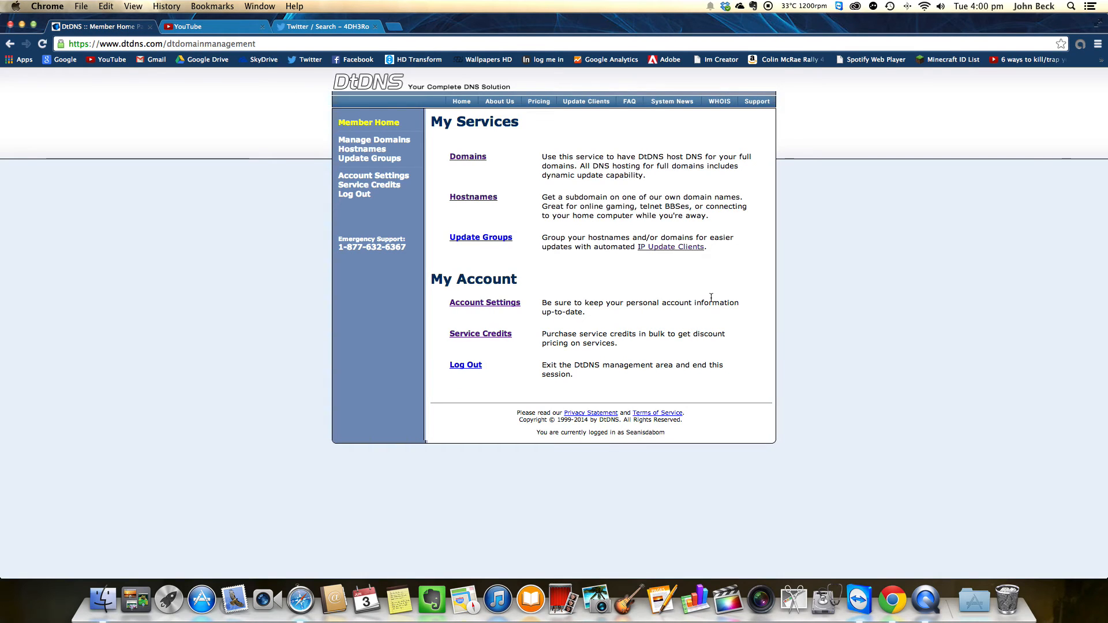
mouse_move(511, 215)
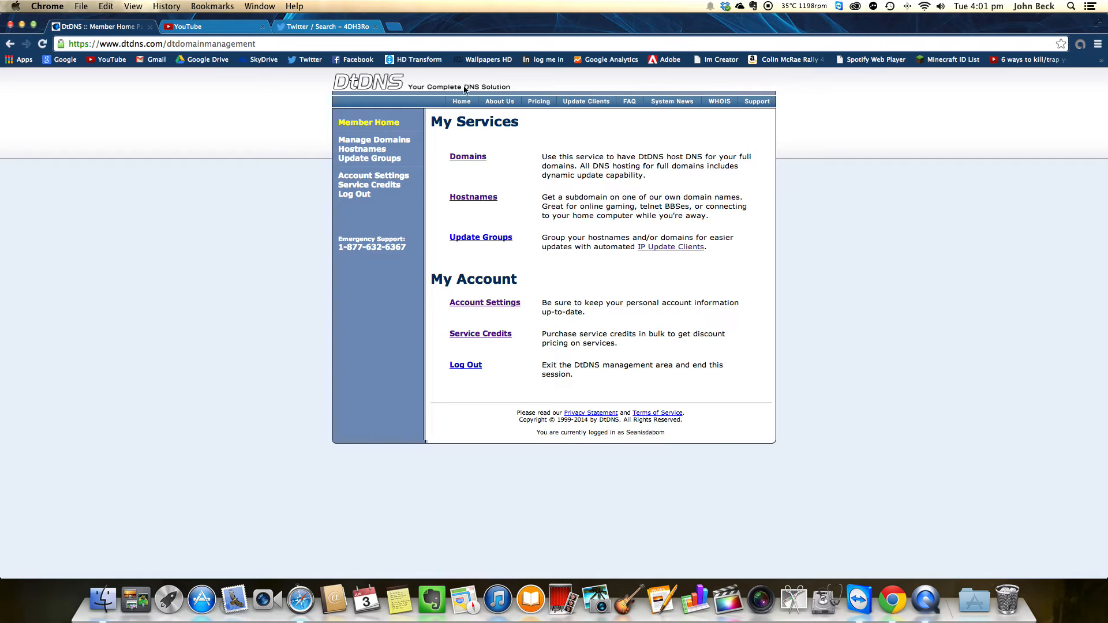
mouse_move(453, 169)
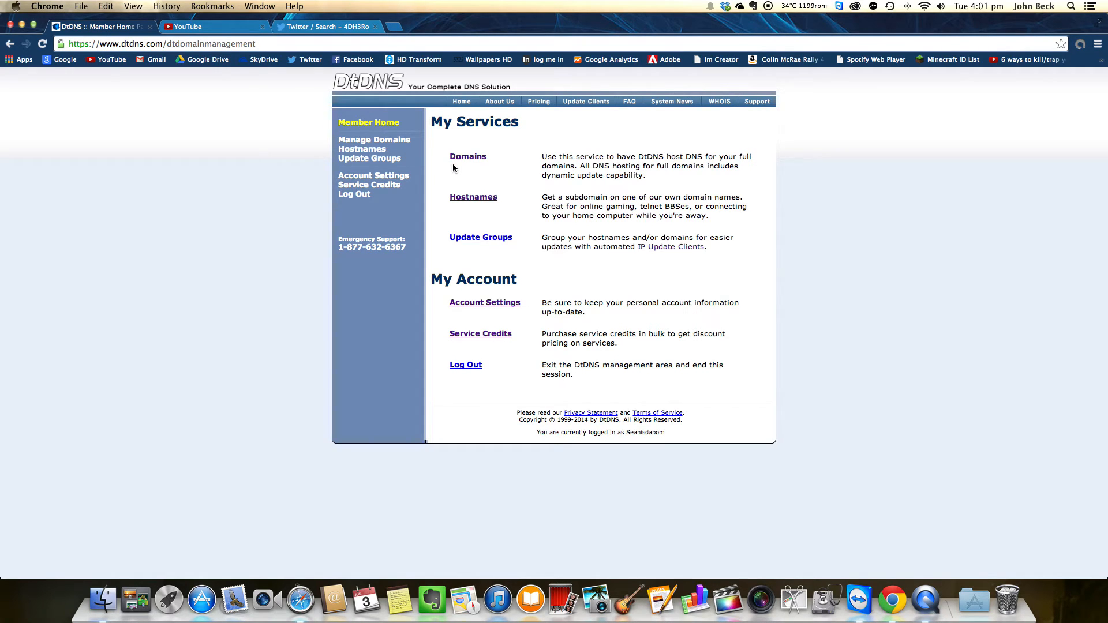
mouse_move(480, 208)
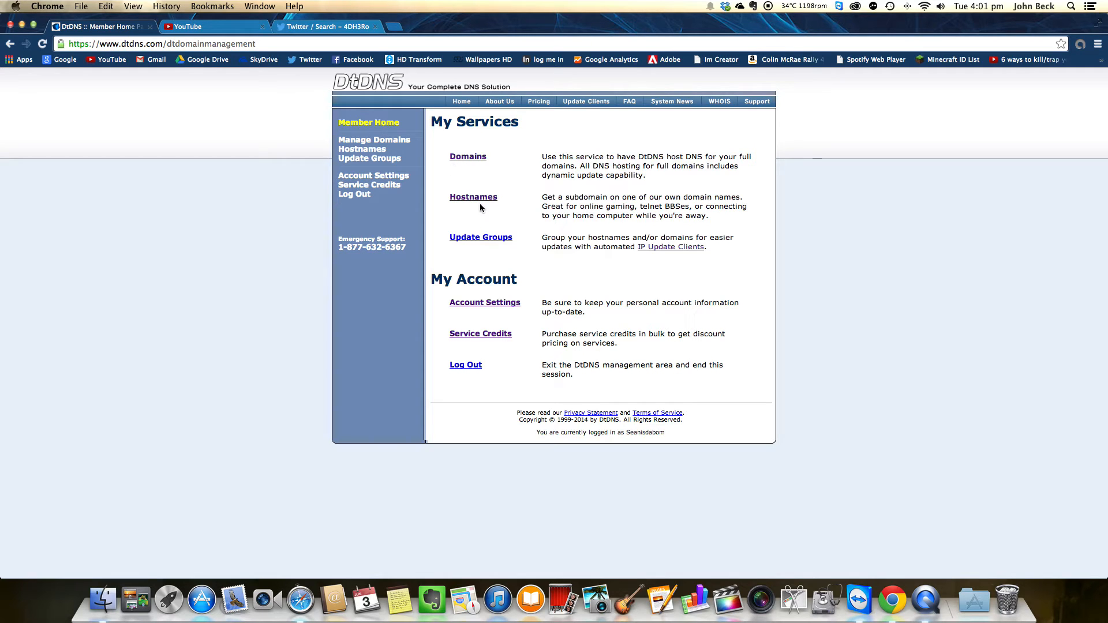
- Remove the SeanIsDaBom.3d-game.com hostname via the Hostname Manager's Remove Hostname action
click(473, 196)
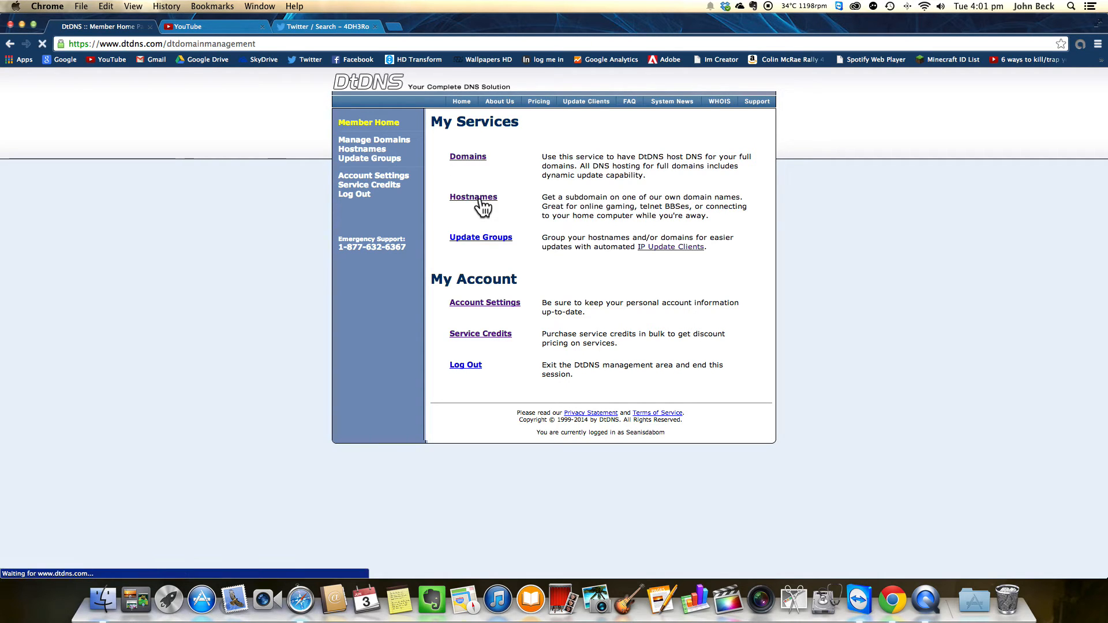
click(473, 196)
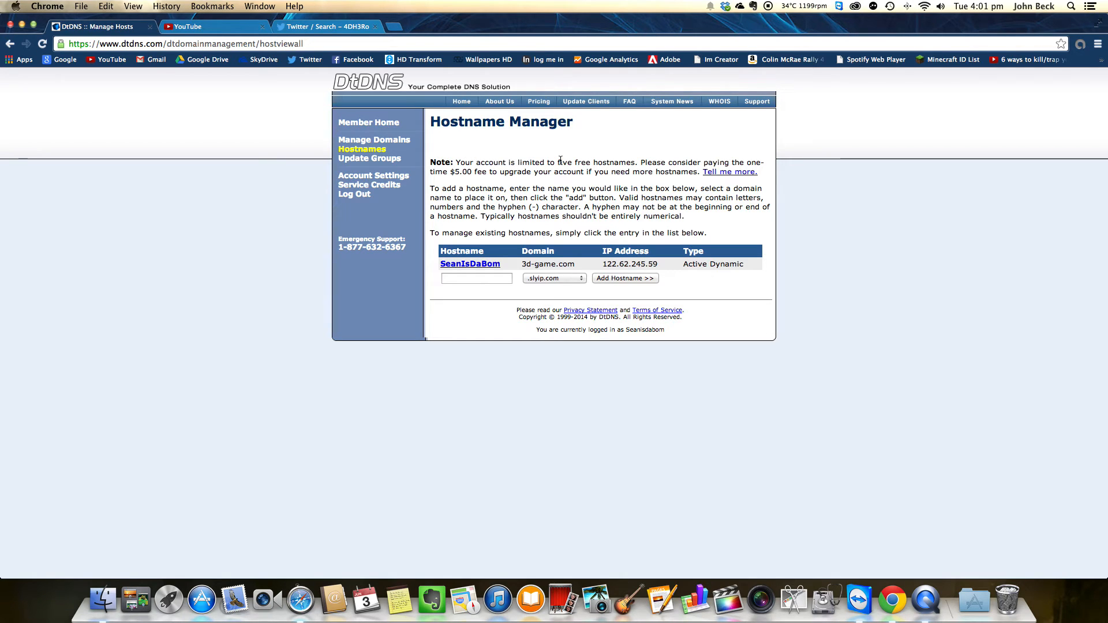
mouse_move(520, 189)
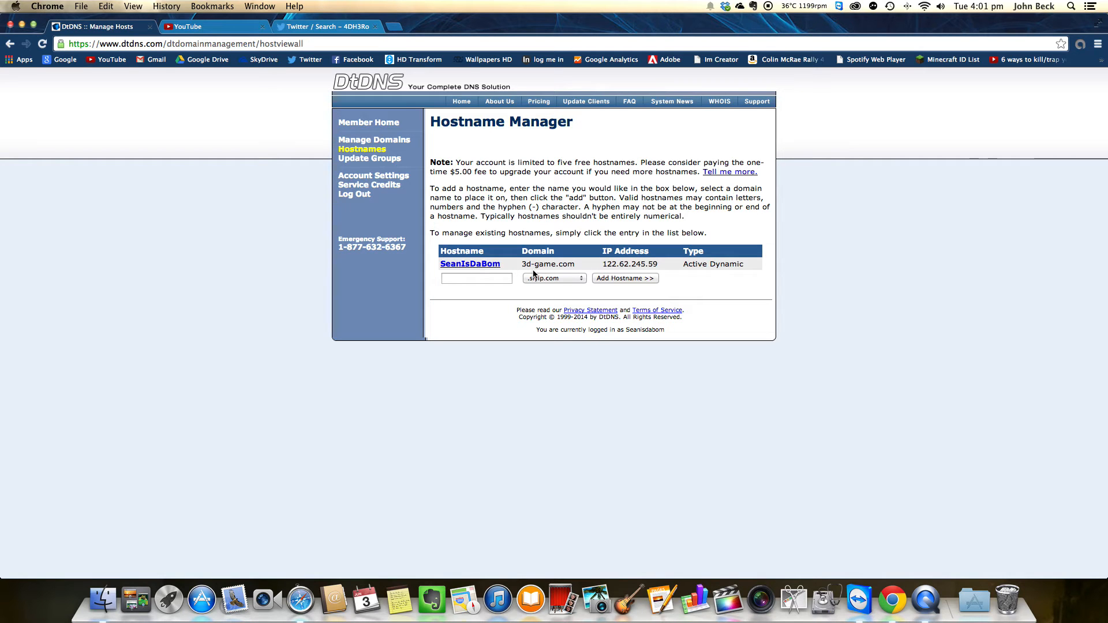
click(469, 263)
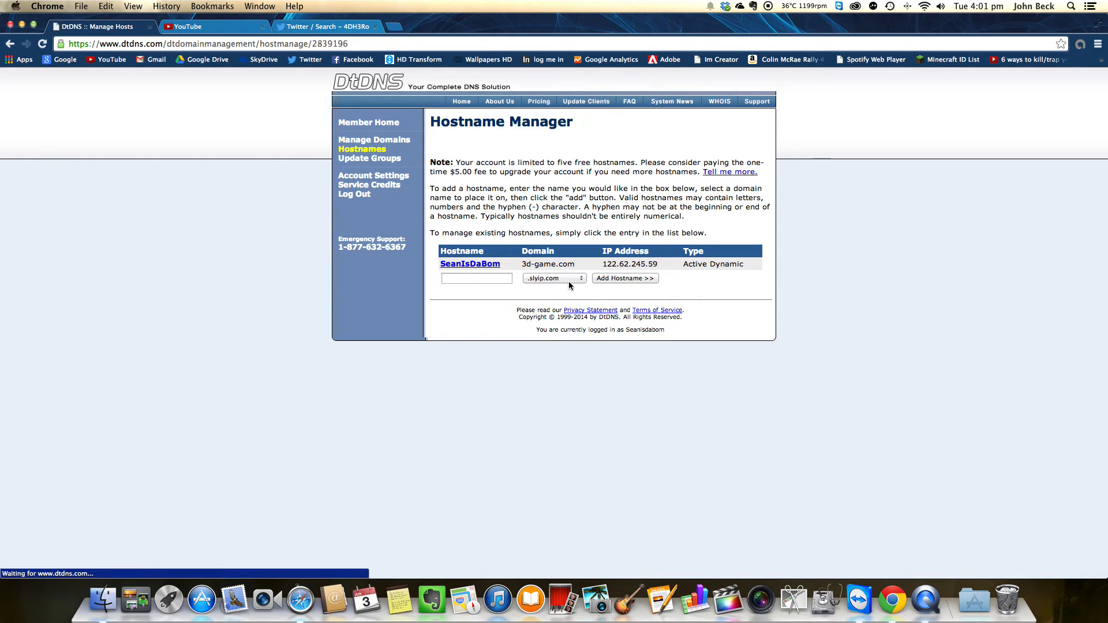
click(470, 263)
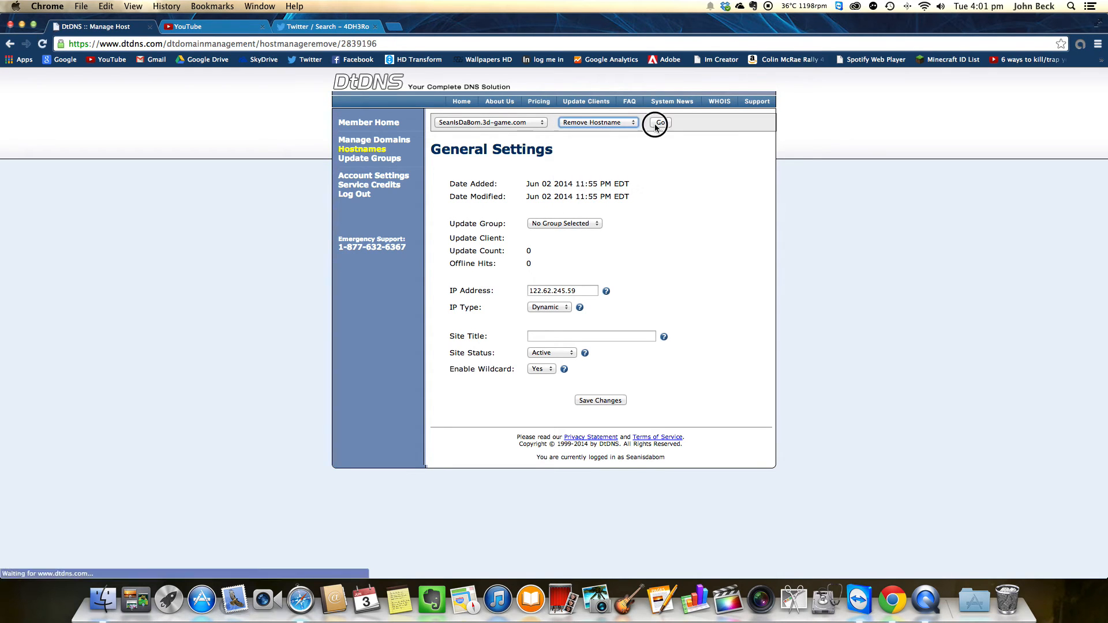
click(657, 122)
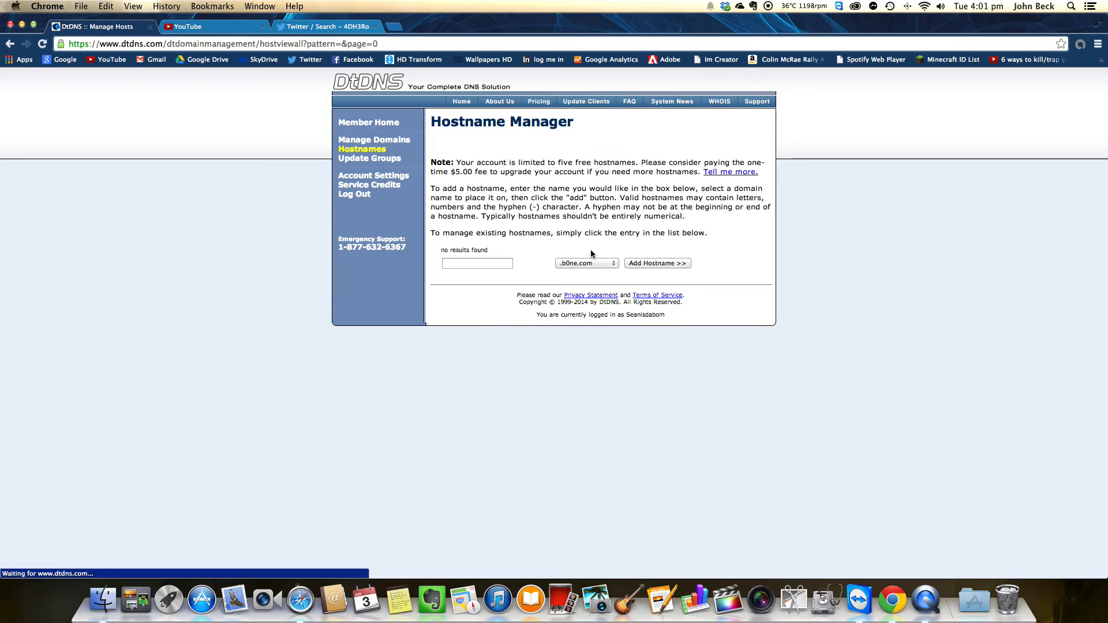
- Select .3d-game.com as the domain for the new hostname
click(587, 263)
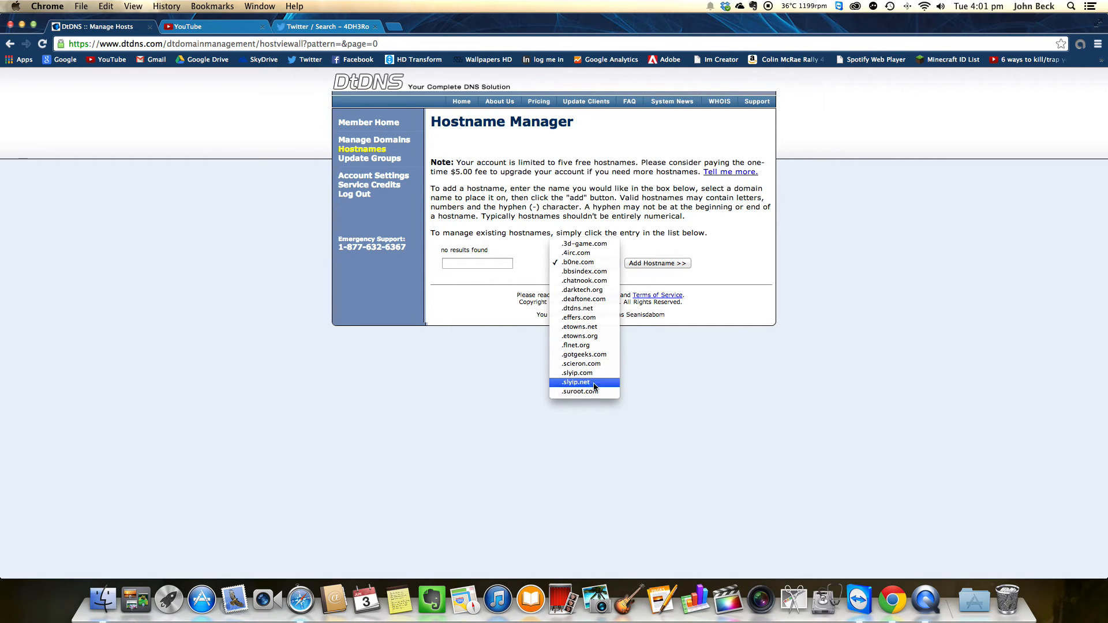
mouse_move(608, 299)
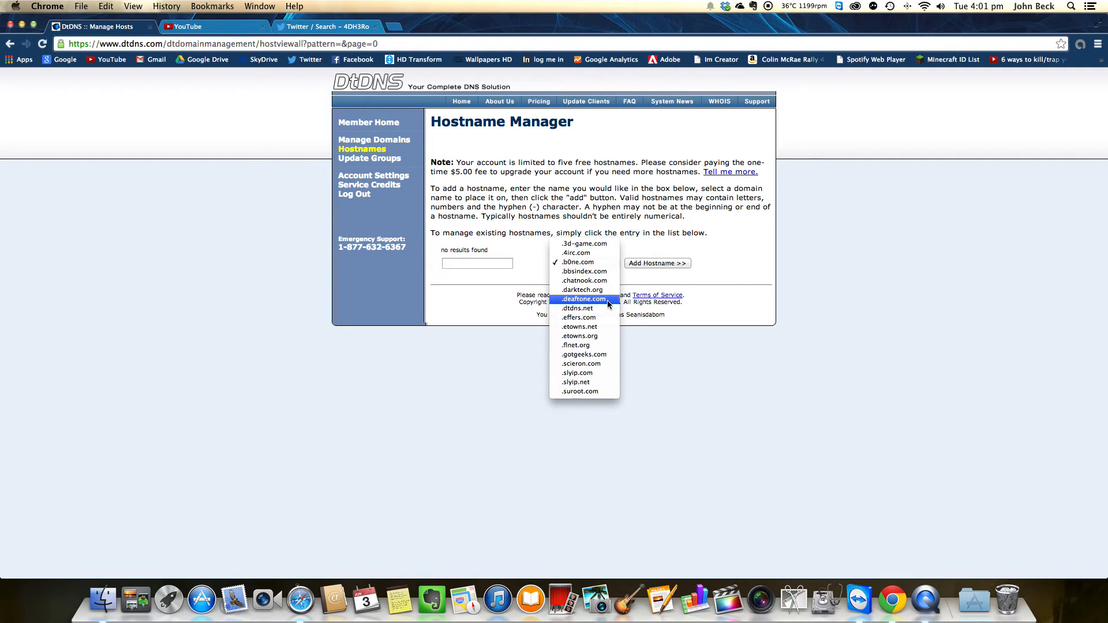
mouse_move(606, 290)
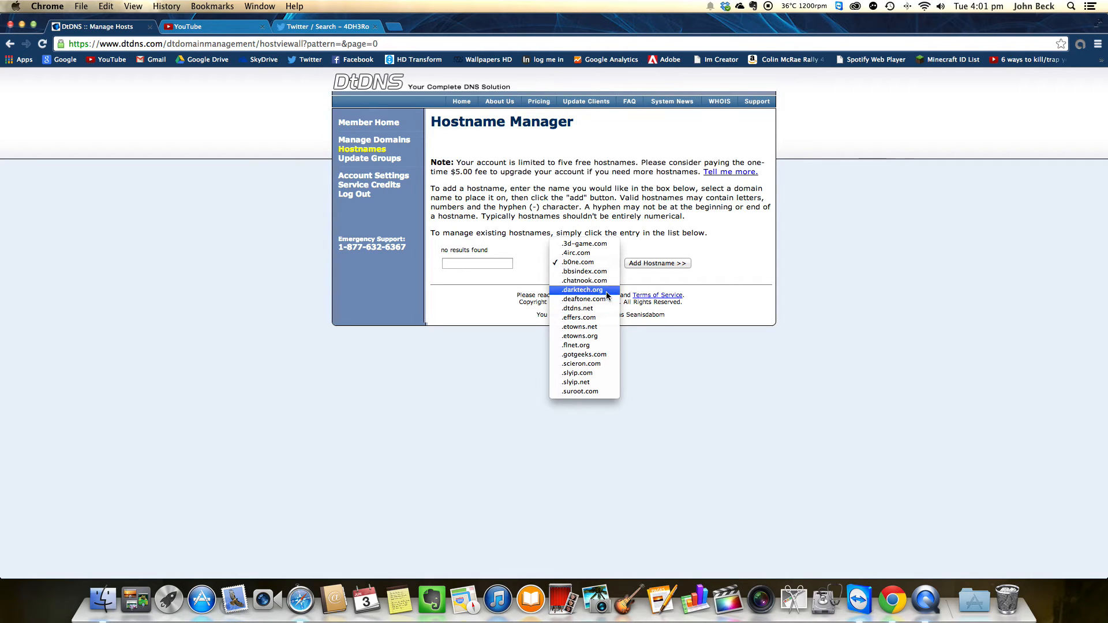
mouse_move(576, 253)
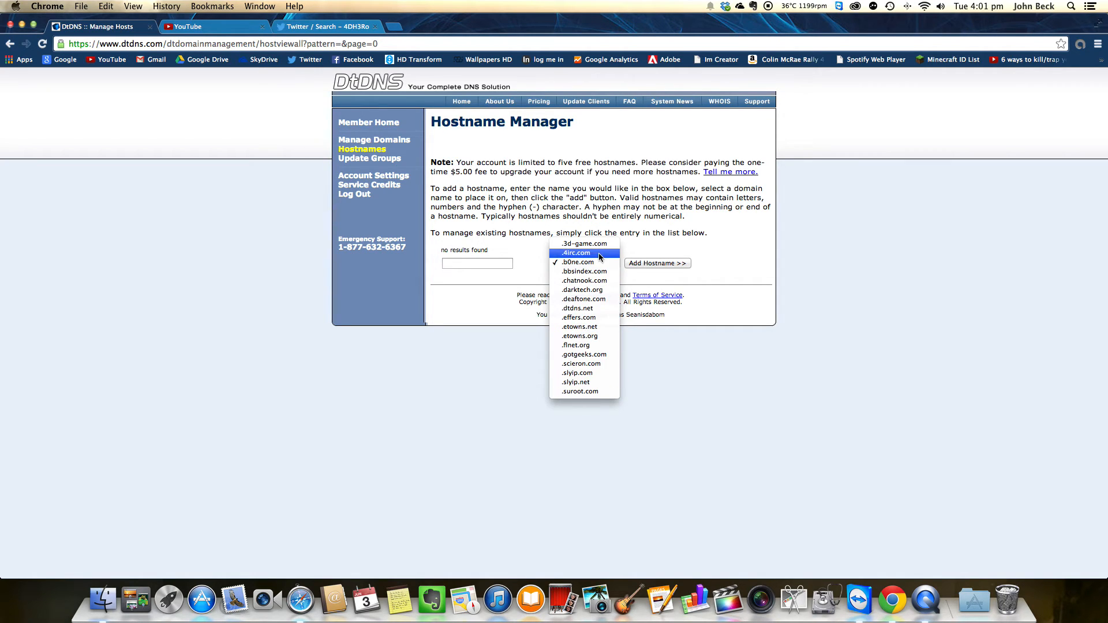
mouse_move(584, 243)
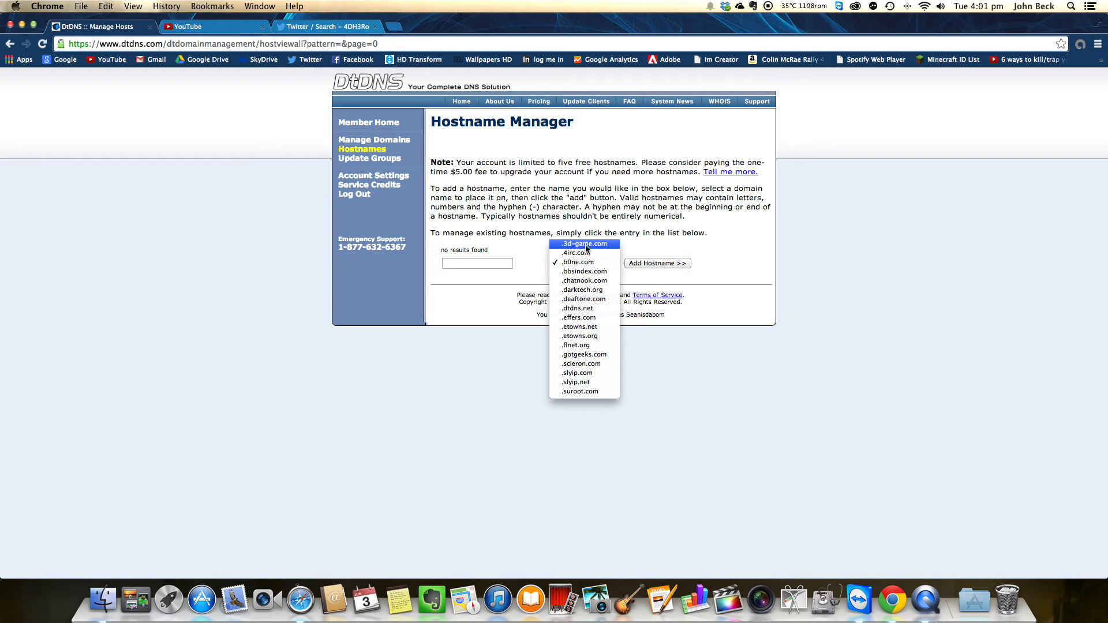
click(583, 244)
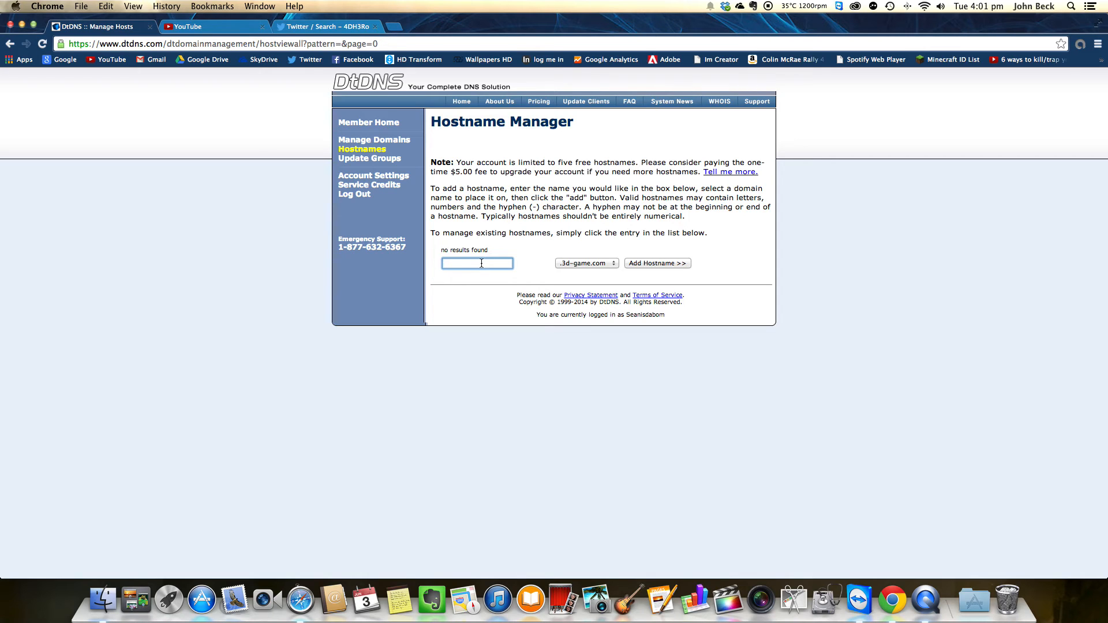
- Add the hostname SeanIsDaBom on 3d-game.com and go to the new host's settings
text(Sean)
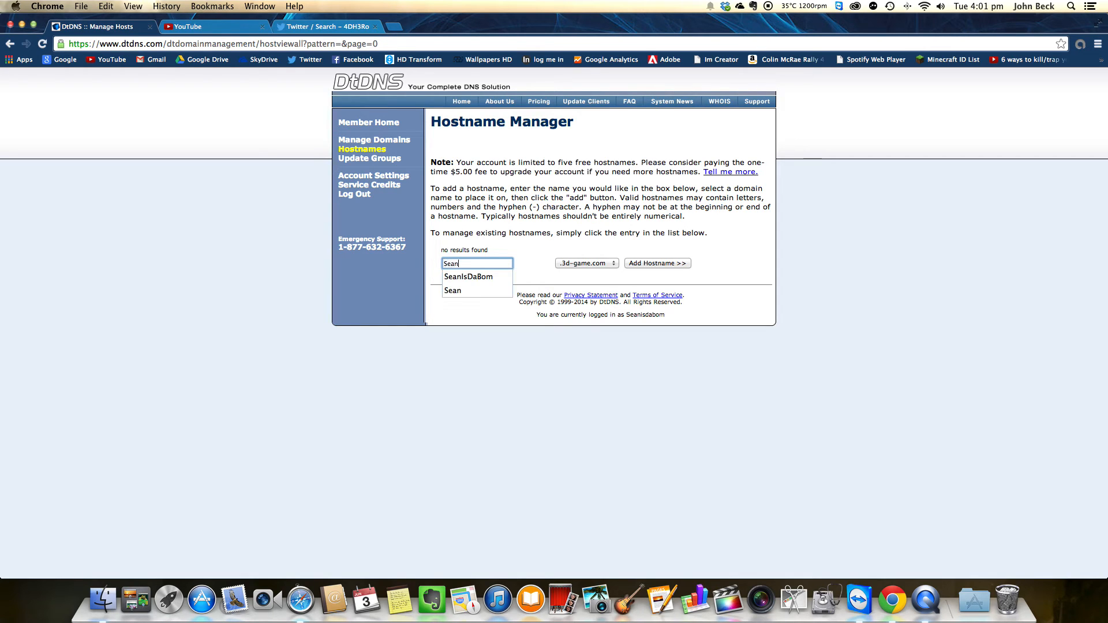
text(I)
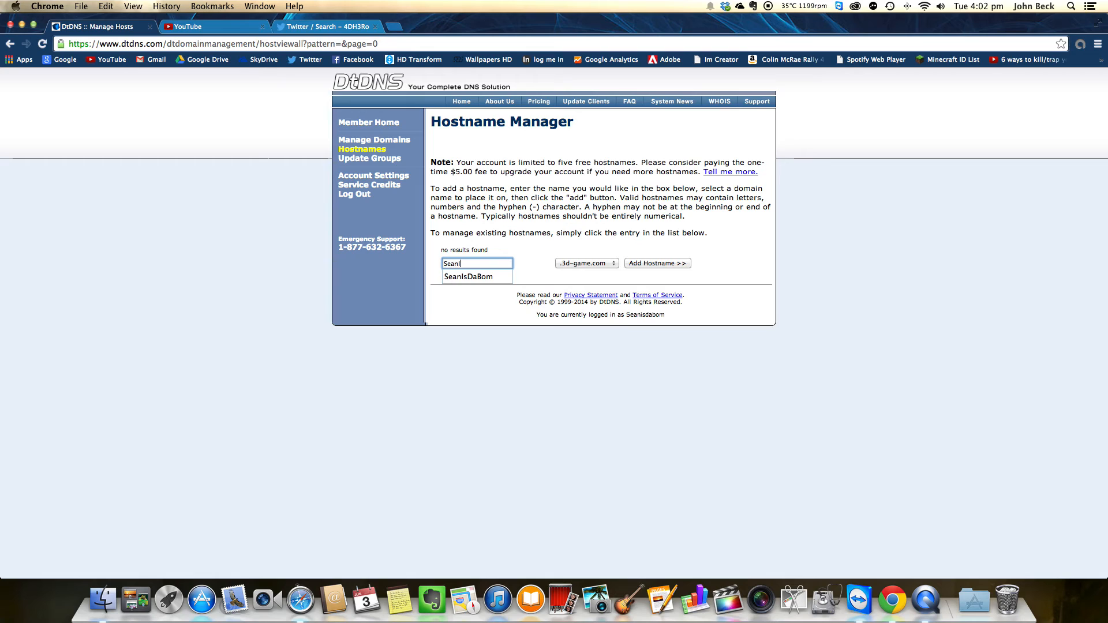
click(468, 275)
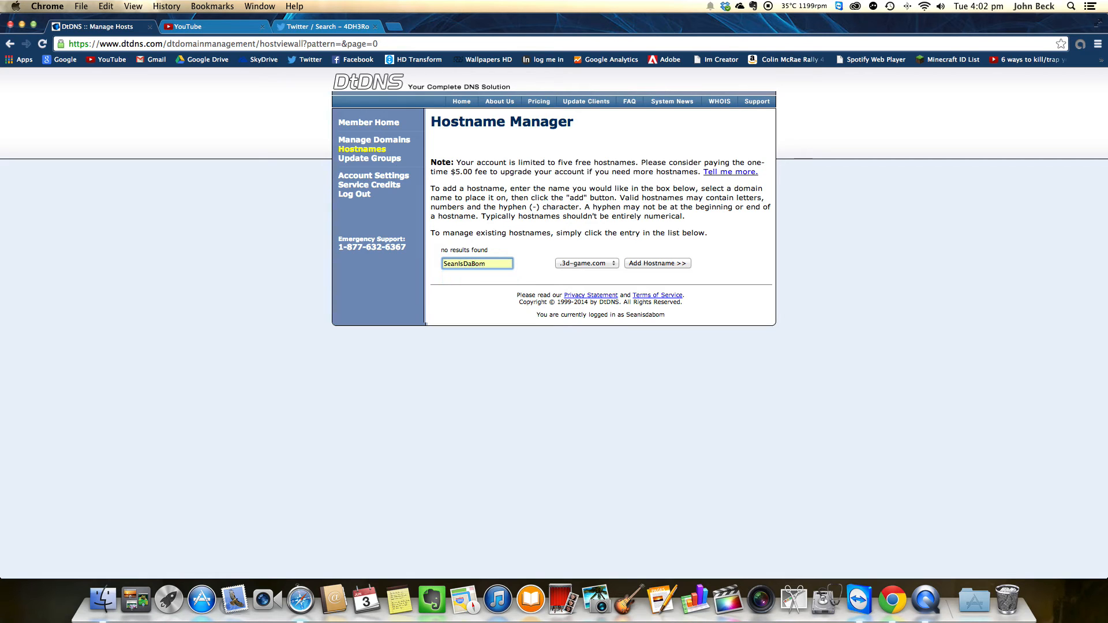
click(656, 263)
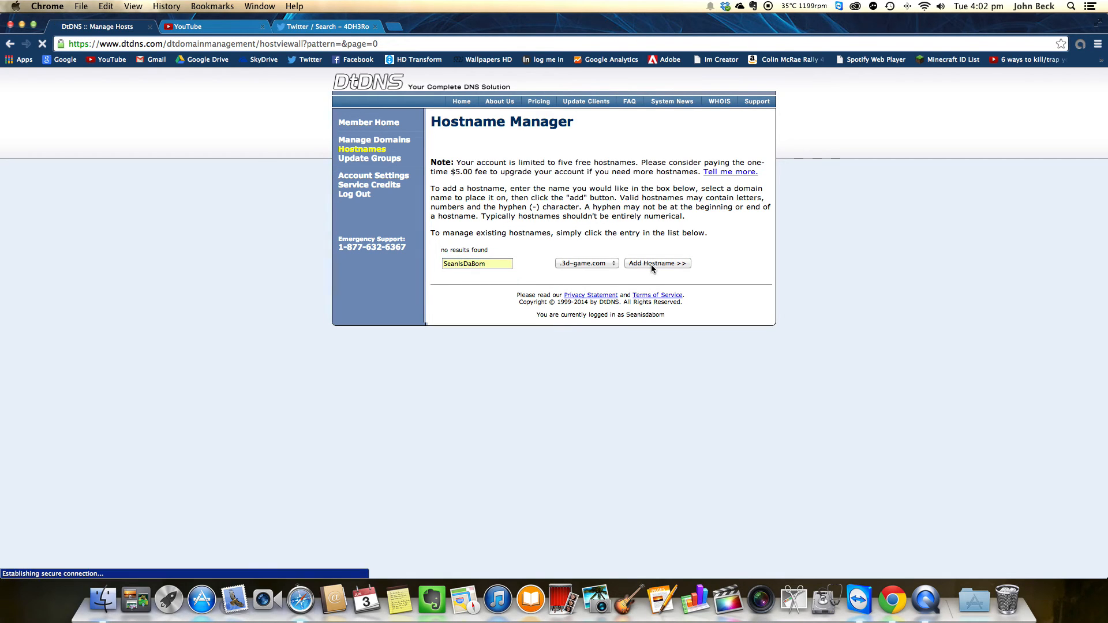
click(656, 263)
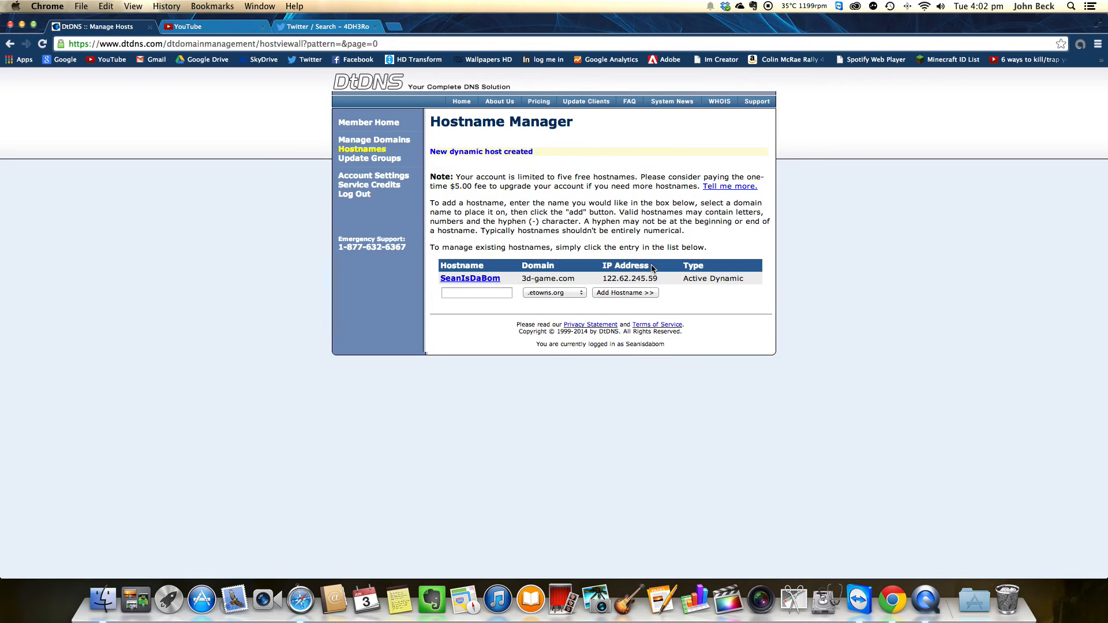
click(470, 278)
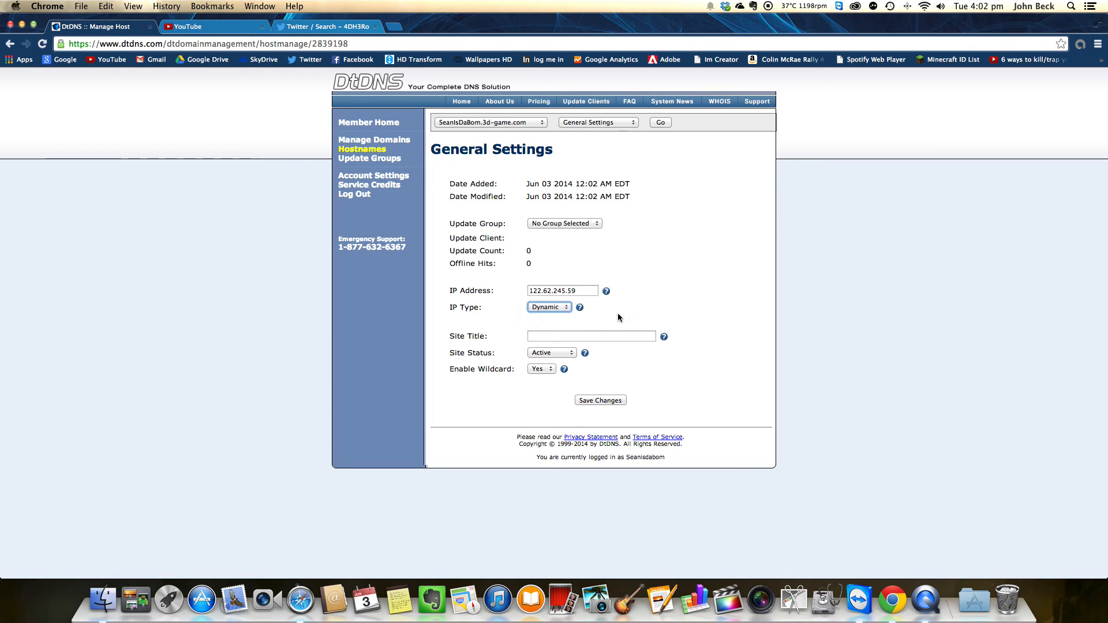
mouse_move(584, 132)
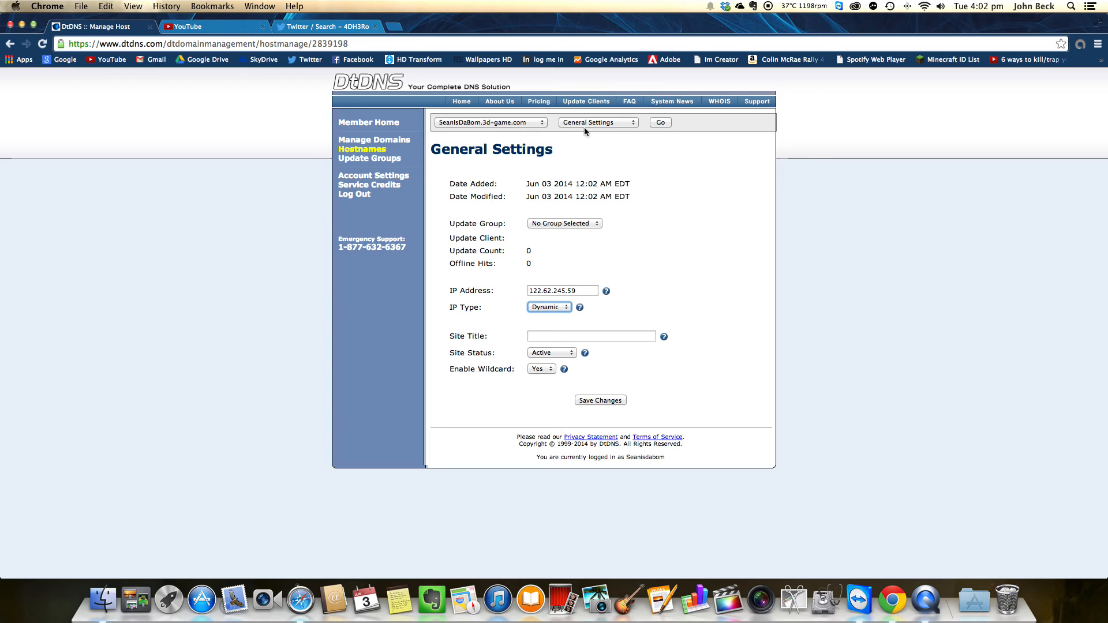
mouse_move(639, 218)
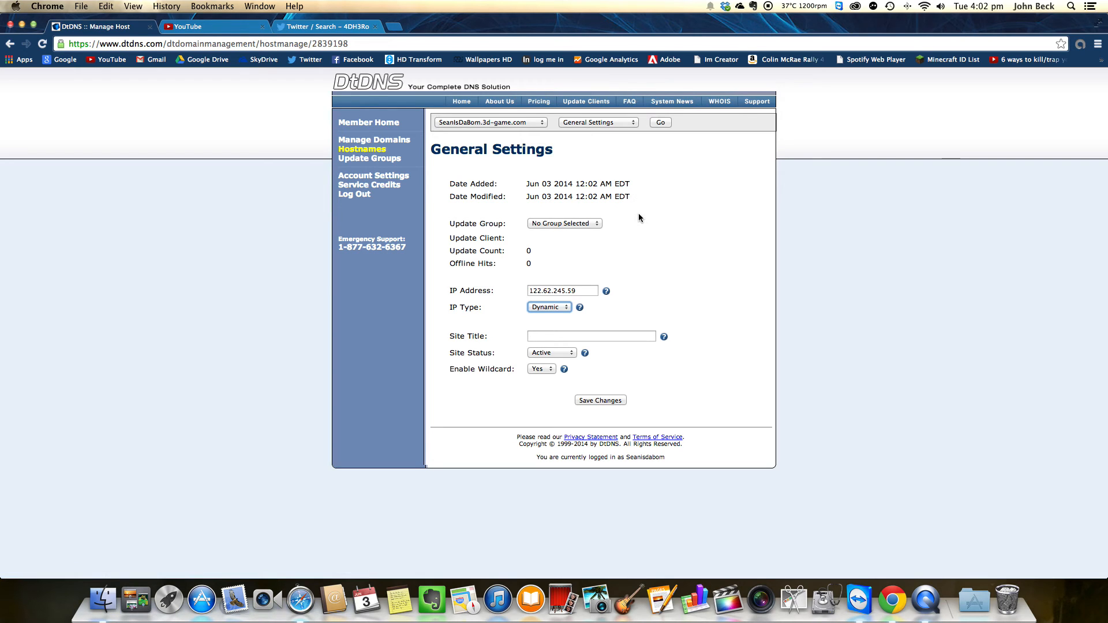
- Save the General Settings for SeanIsDaBom.3d-game.com, keeping it as the selected host
click(599, 401)
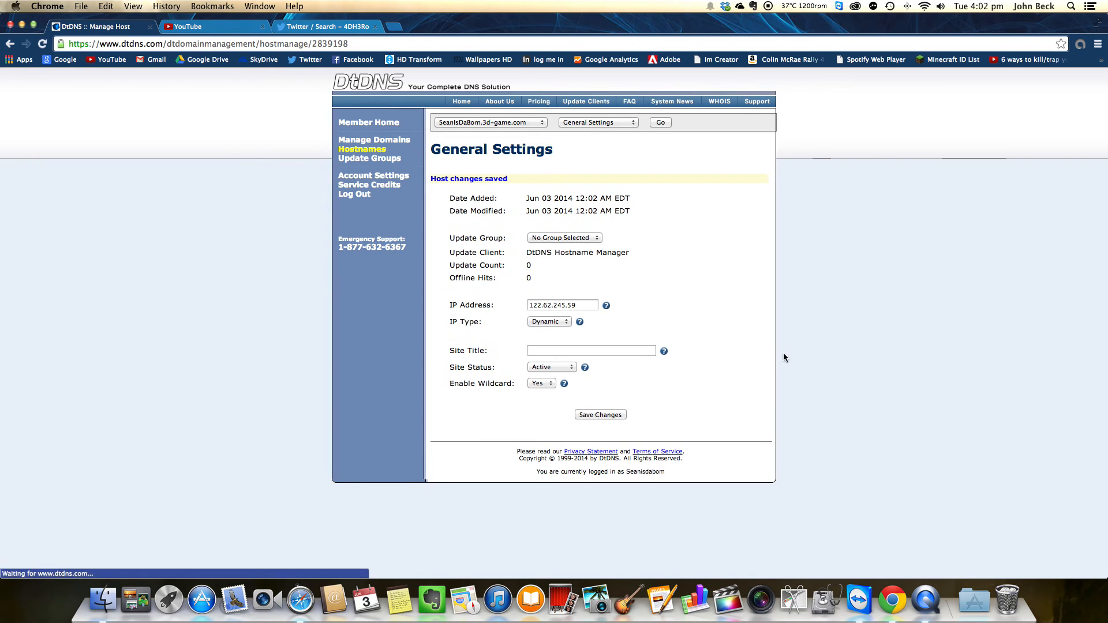
click(490, 122)
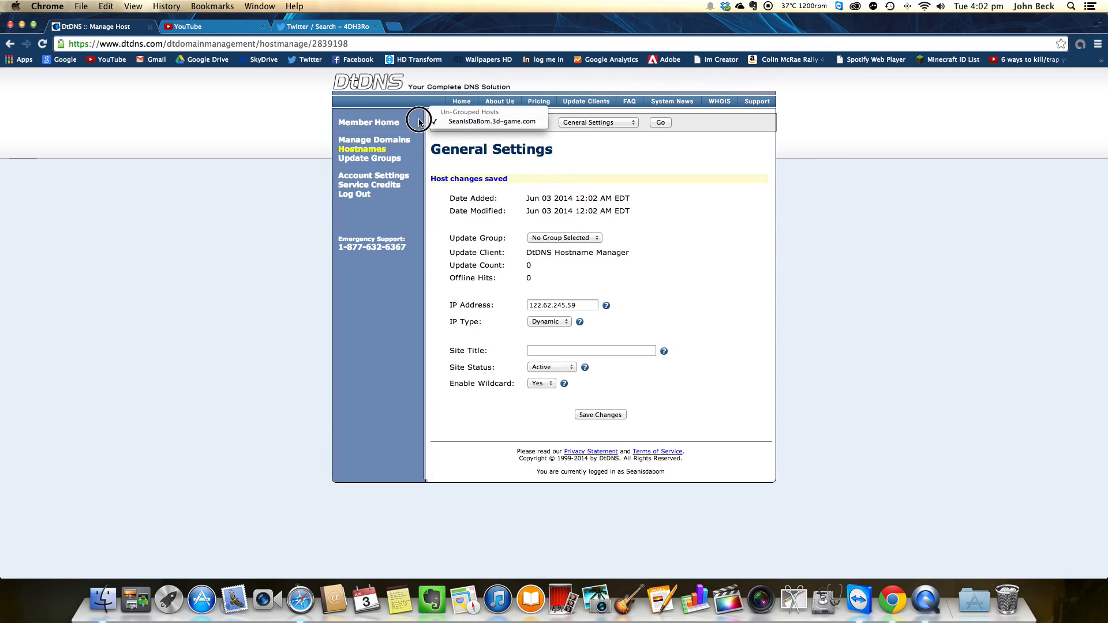
click(489, 121)
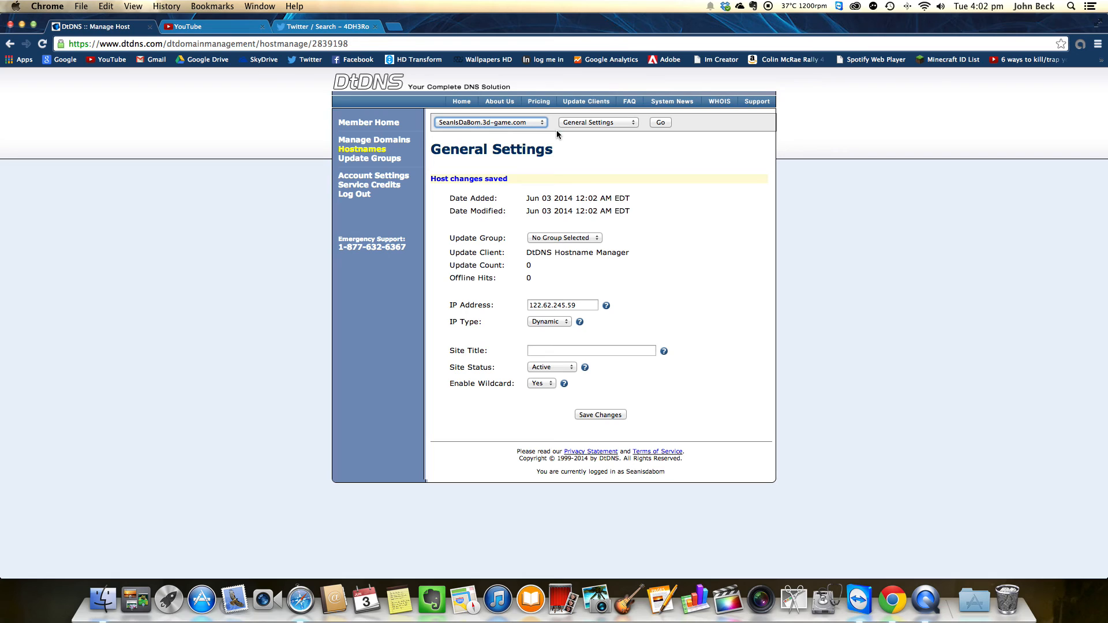
mouse_move(180, 228)
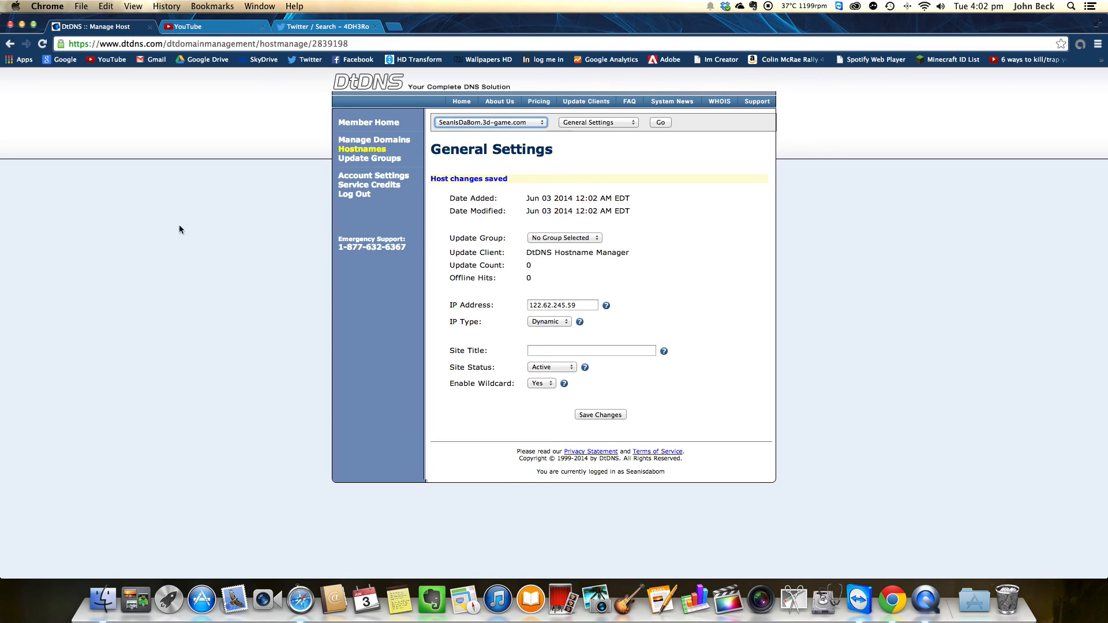
mouse_move(920, 366)
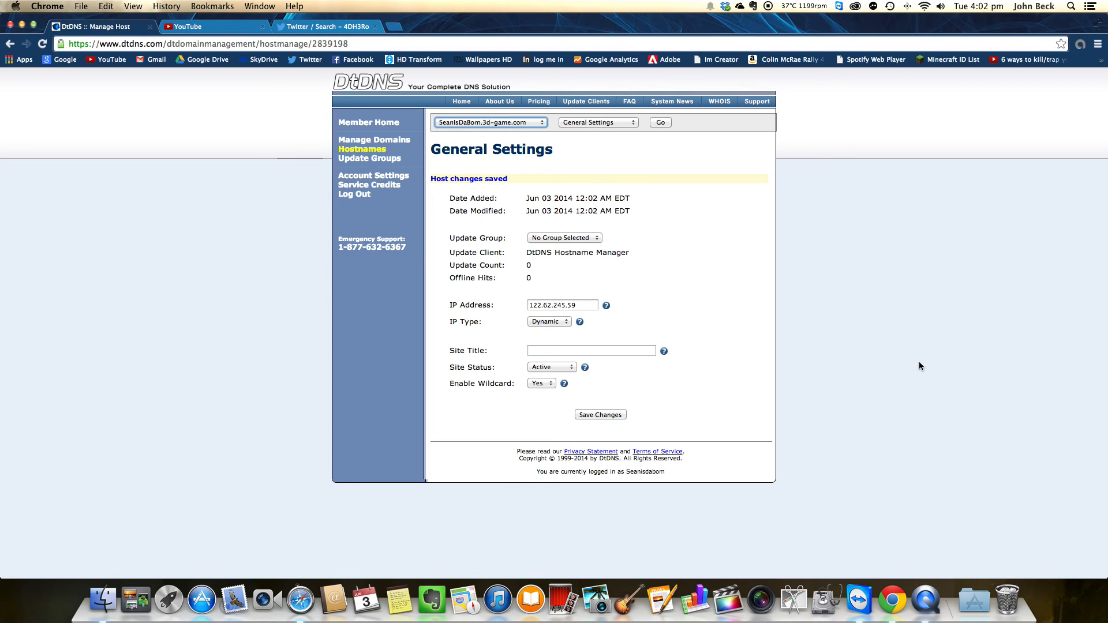
mouse_move(816, 345)
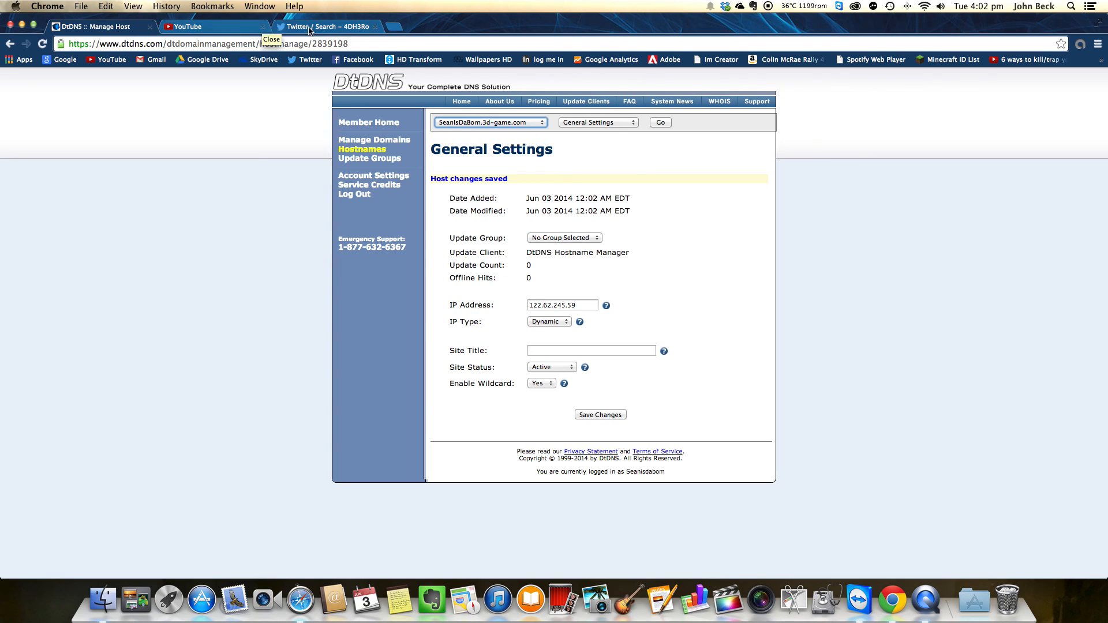
click(326, 26)
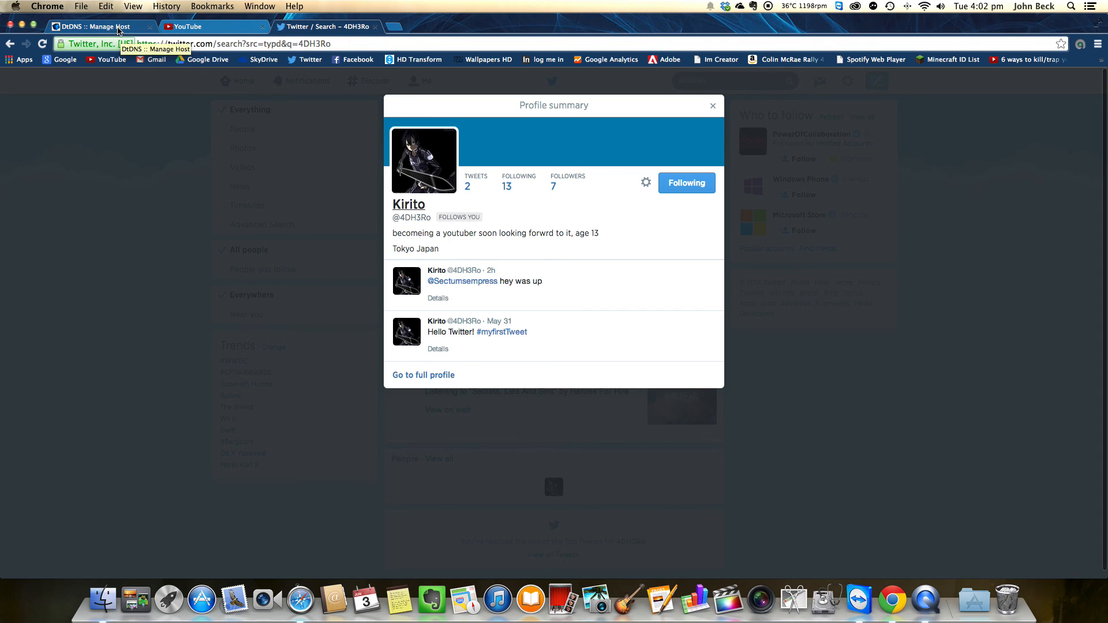
click(101, 27)
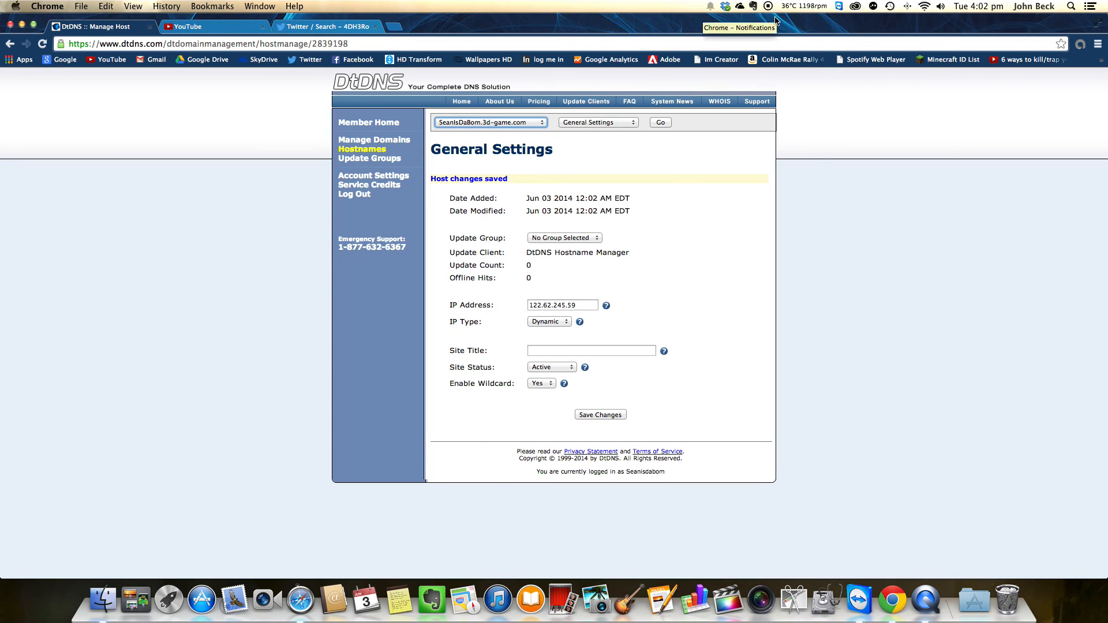